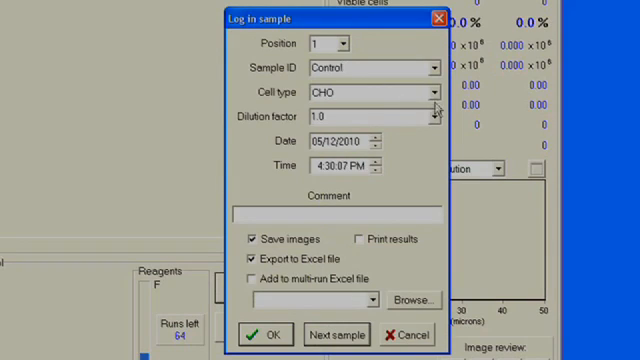
Step: Close the sample log-in form, returning to the main instrument screen
left_click(428, 92)
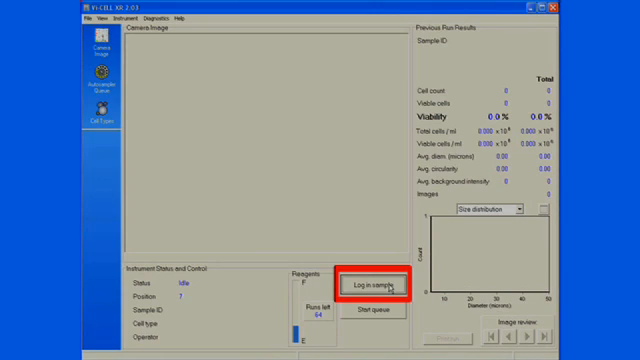
Step: Log sample ID Control at carousel position 1, cell type Control, dilution 1.0, and confirm
left_click(380, 276)
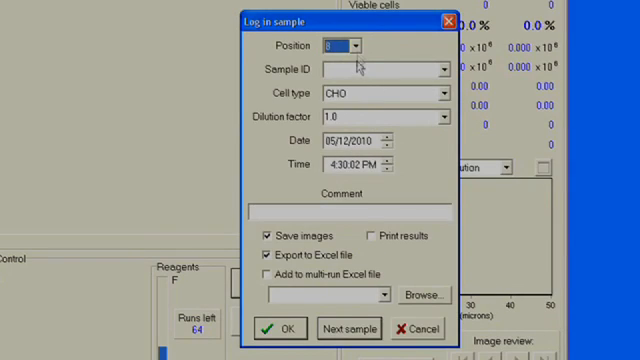
left_click(356, 46)
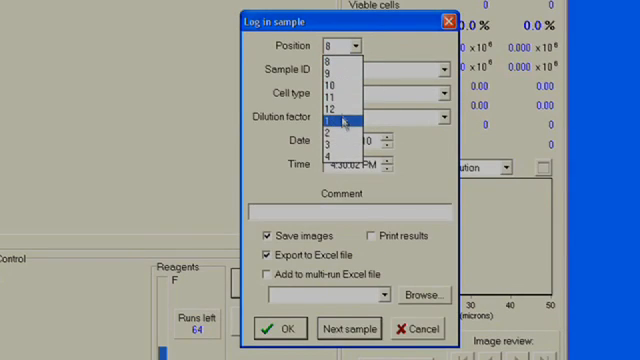
left_click(344, 122)
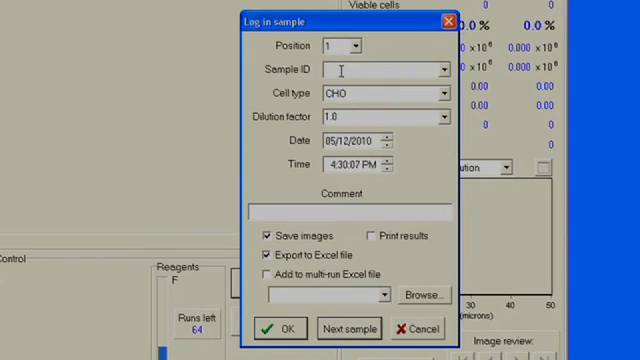
type("Control")
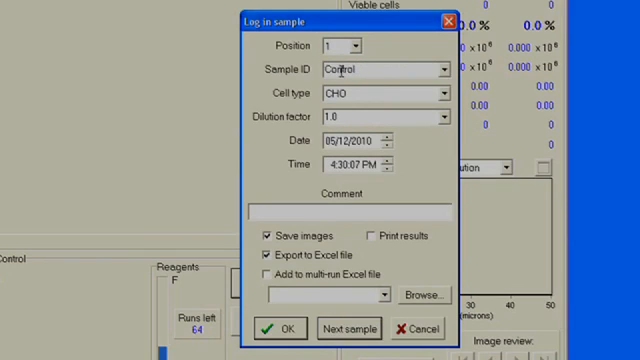
left_click(444, 94)
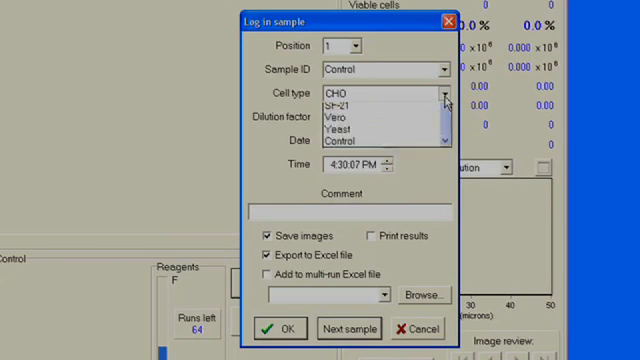
left_click(444, 96)
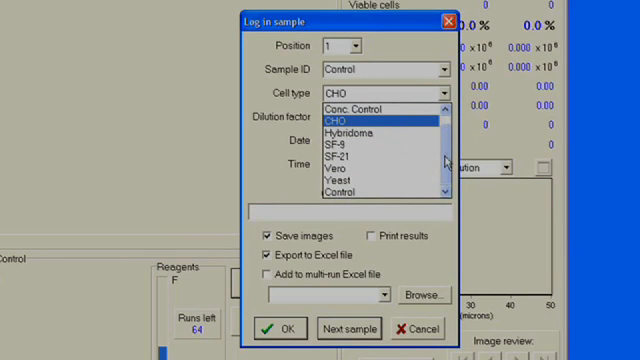
scroll("up", 3)
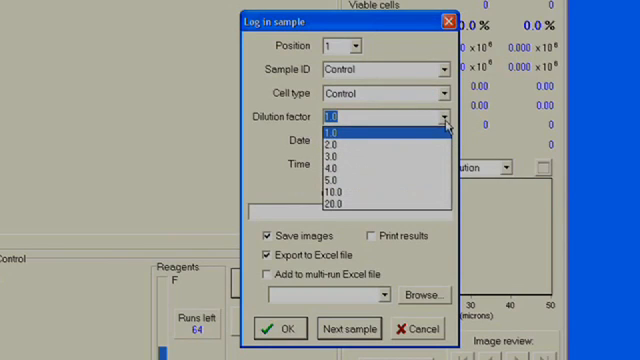
mouse_move(424, 140)
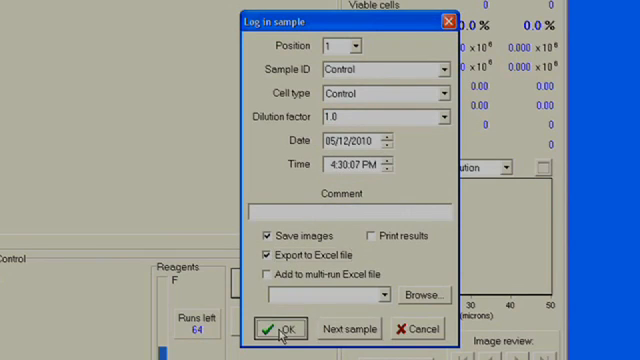
left_click(284, 328)
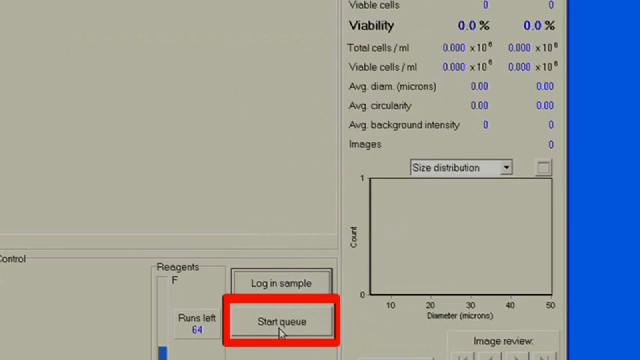
Step: Start the queue to analyze the sample, then choose a declustering level for reanalysis
left_click(288, 320)
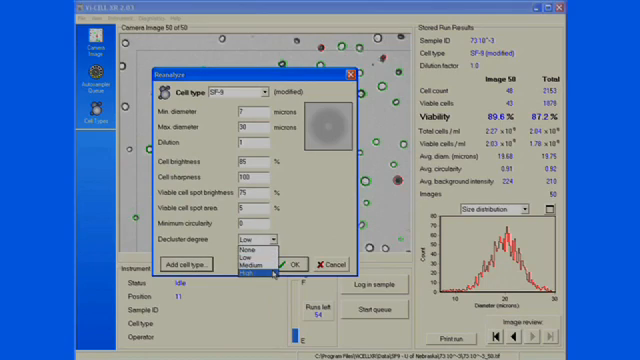
left_click(296, 264)
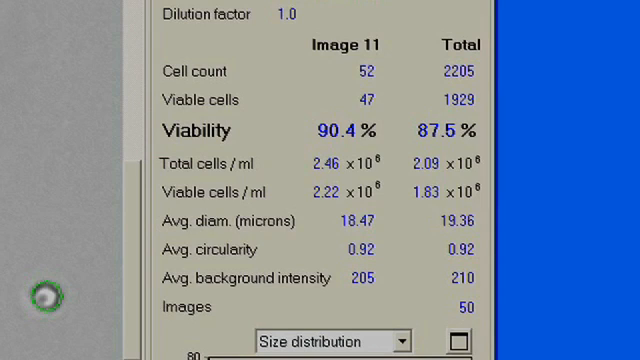
left_click(344, 44)
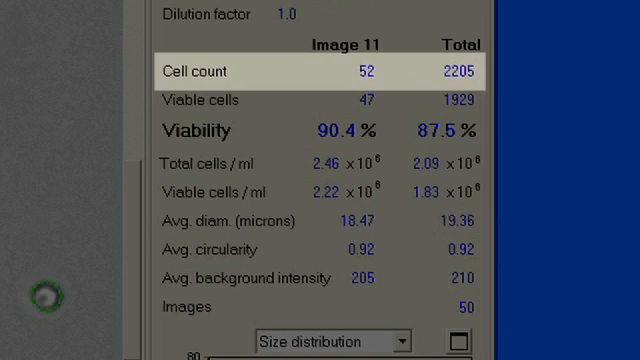
left_click(196, 130)
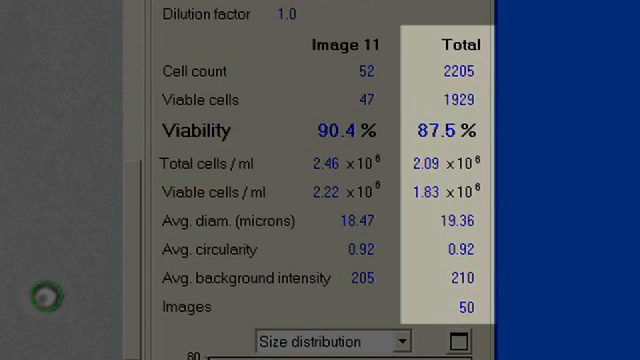
mouse_move(490, 118)
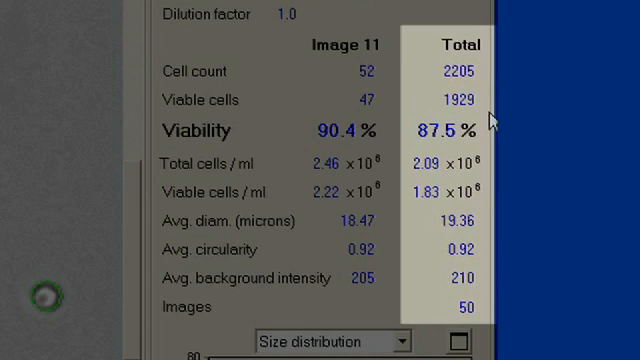
scroll("down", 3)
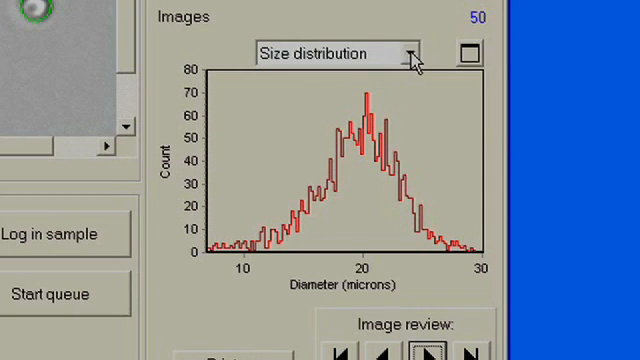
Step: Enlarge the viable cell diameter distribution graph with its subrange statistics
left_click(410, 54)
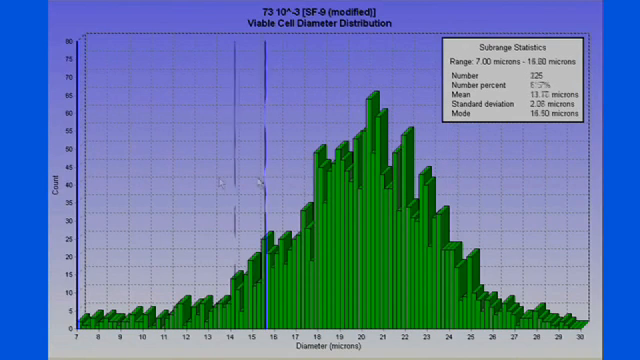
Step: Reanalyze the stored SF-9 run from the Run menu with a new declustering degree
left_click(98, 24)
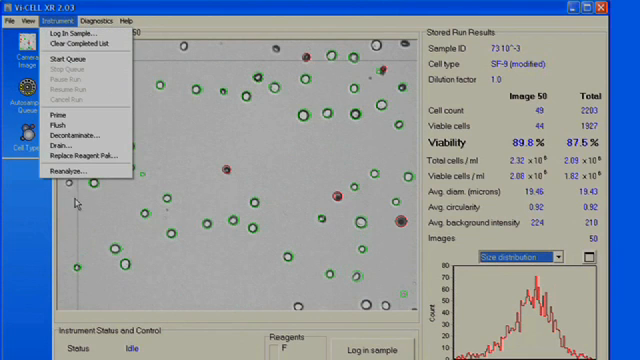
left_click(64, 172)
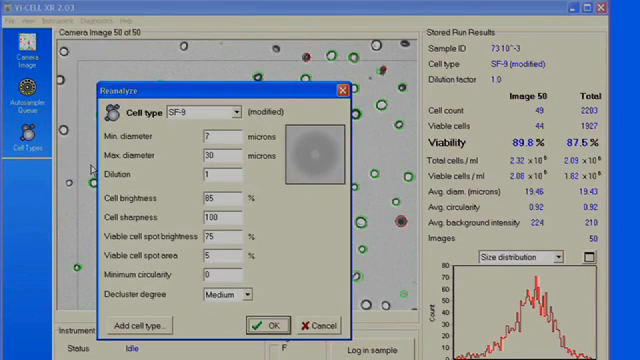
mouse_move(256, 228)
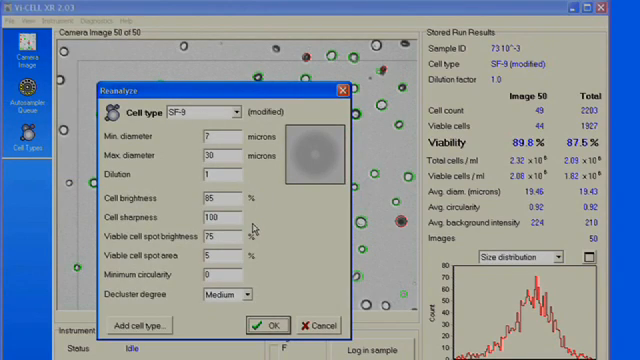
left_click(244, 294)
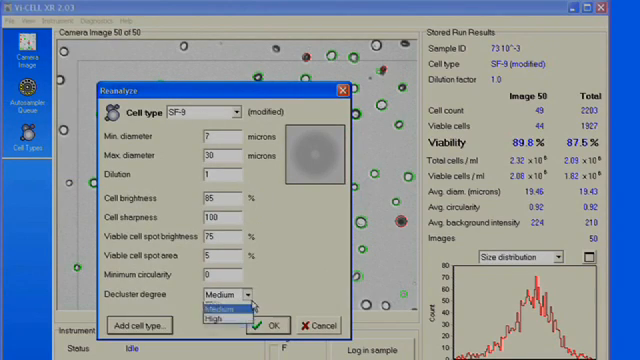
left_click(268, 326)
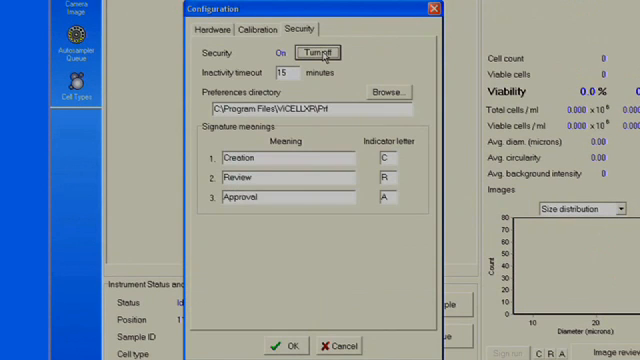
Step: Add a new Normal User security account named User4
left_click(332, 52)
type("User")
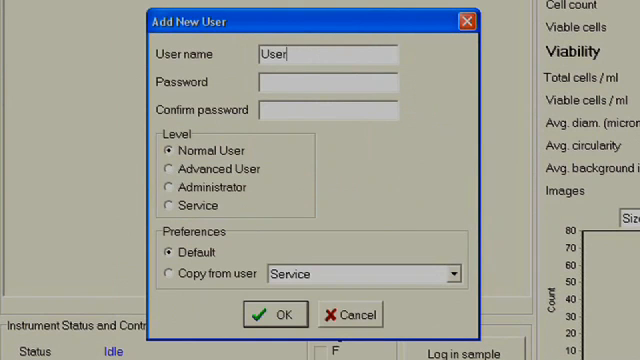
type("4")
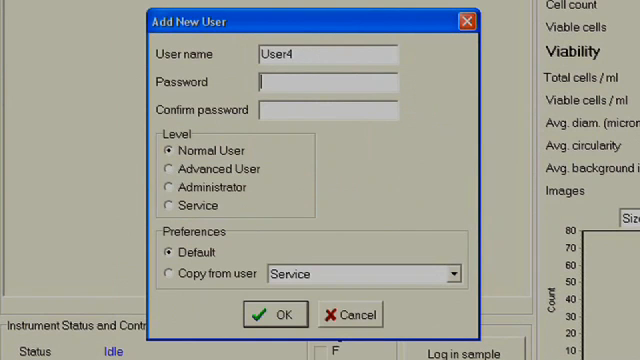